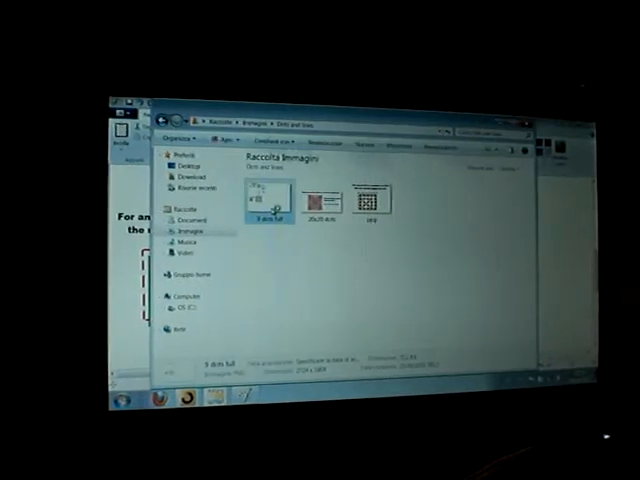
# - Open the '9 dots full' dot-grid diagram from the Pictures library in Windows Photo Viewer
pyautogui.doubleClick(267, 198)
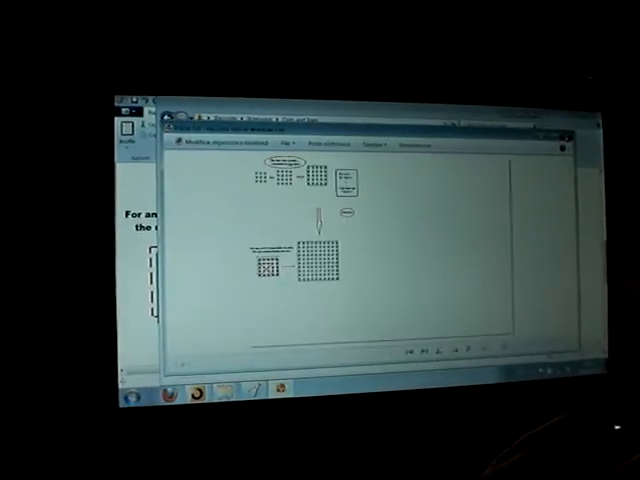